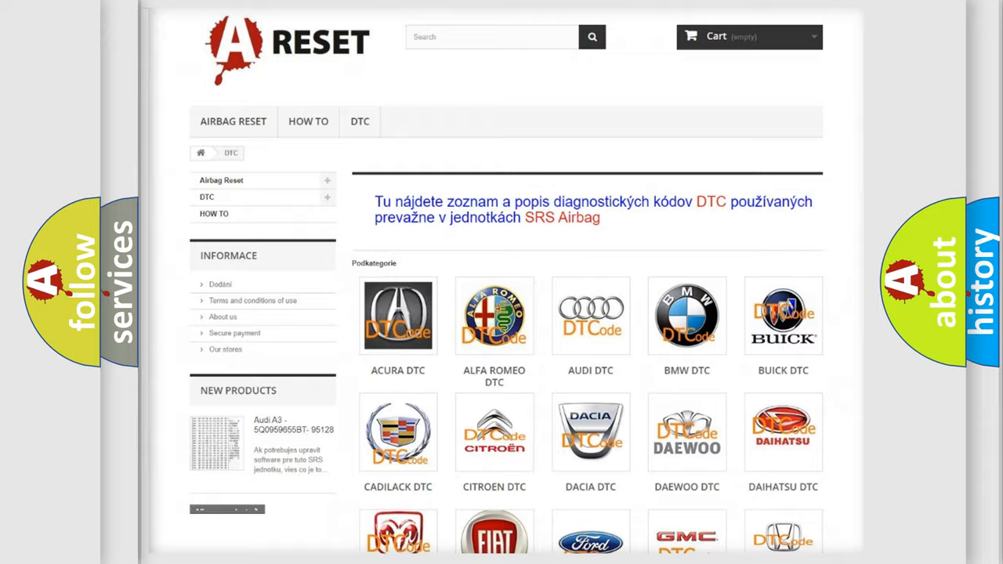
Scroll down the DTC category page to reach the Jeep brand tile
scroll(down, 3)
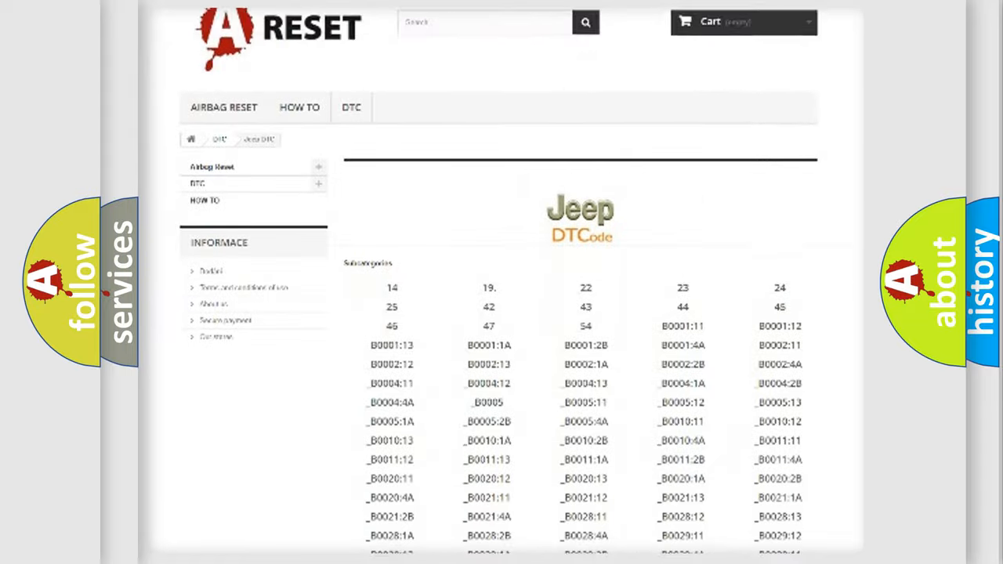
scroll(down, 3)
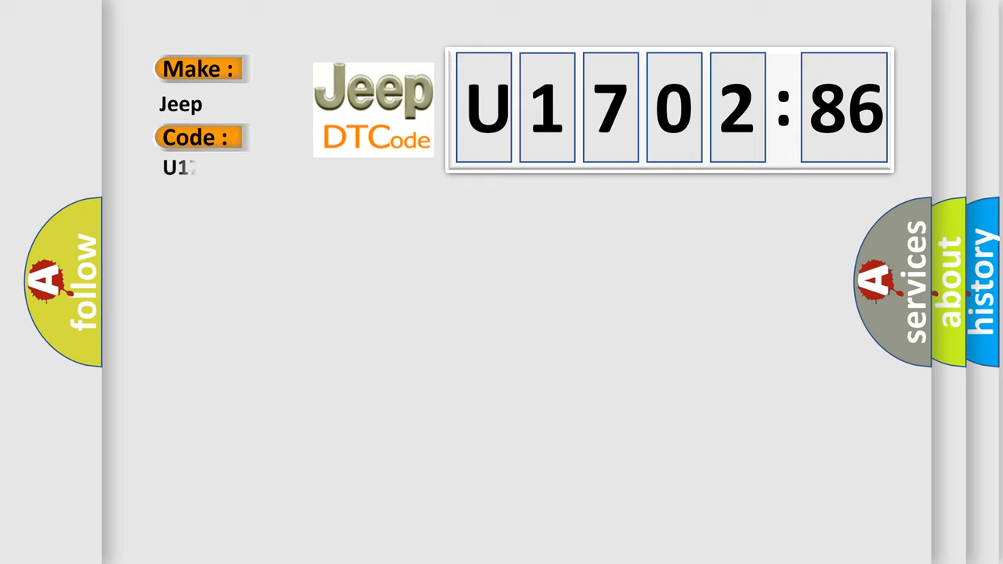
Enter code 170286 and reveal the Cold Start Ignition Timing Performance definition and description
text(170286)
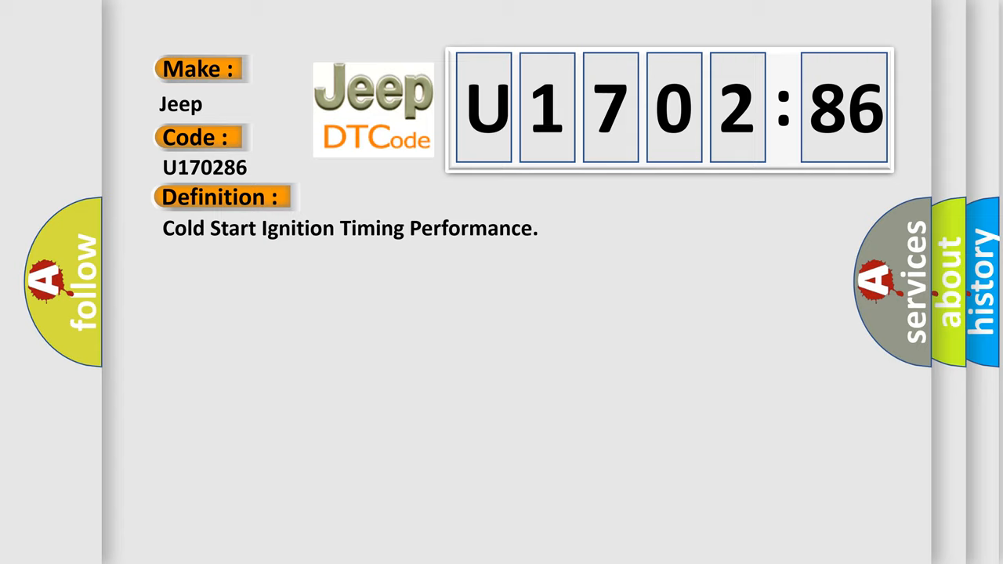
click(406, 197)
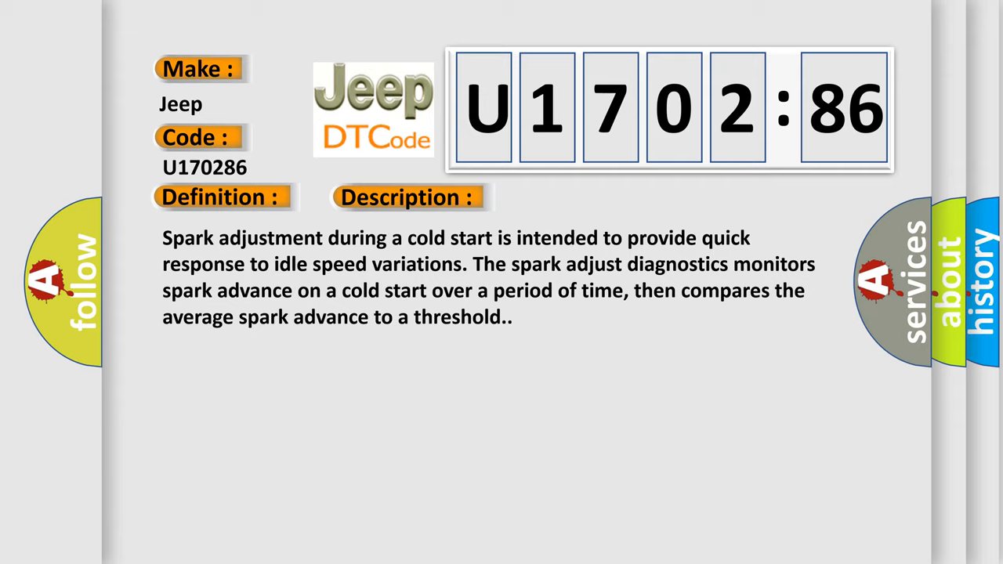